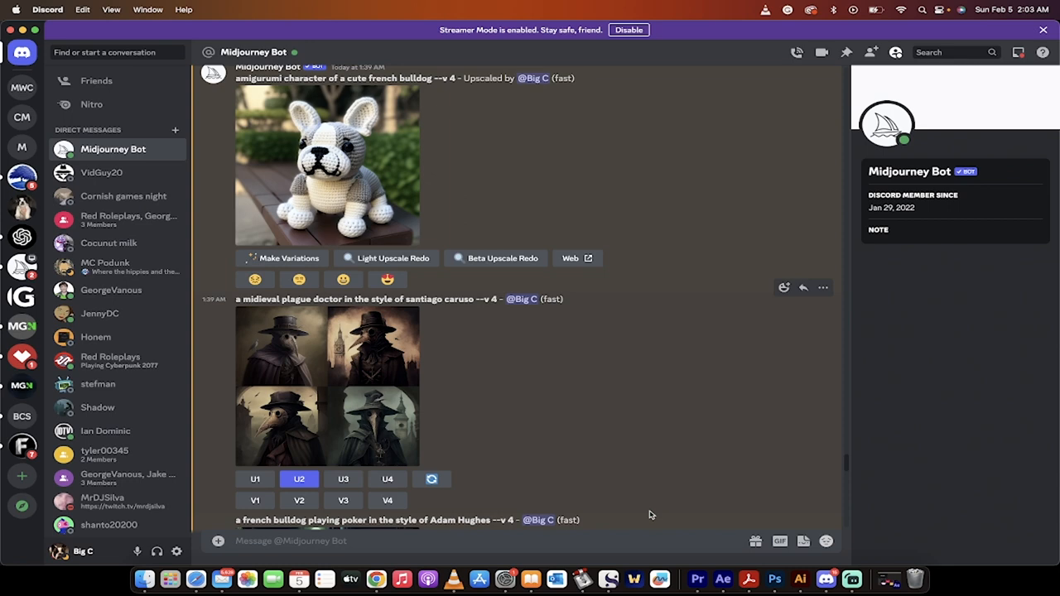
mouse_move(582, 247)
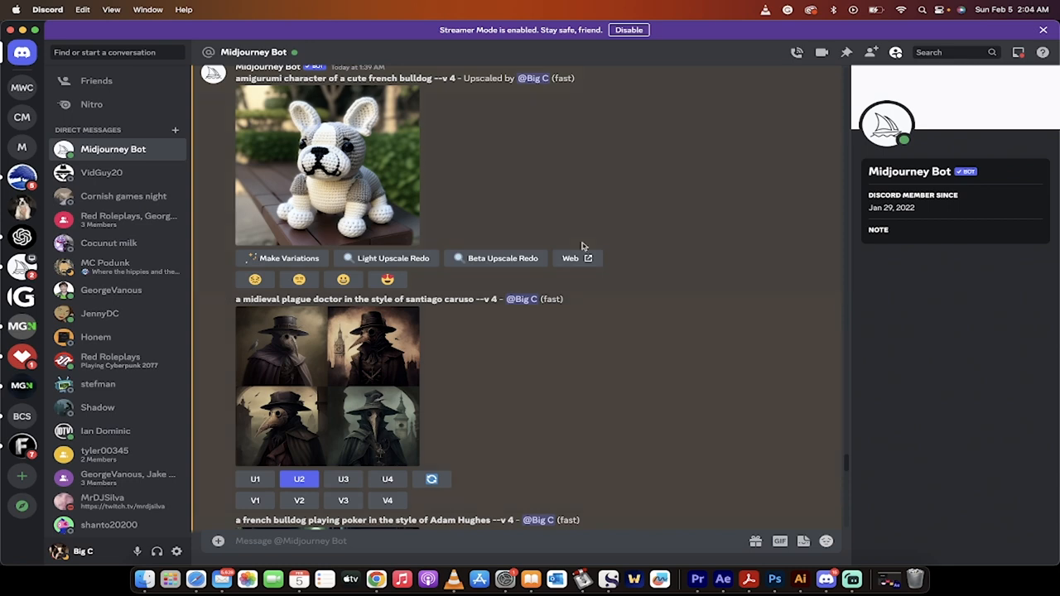
mouse_move(292, 92)
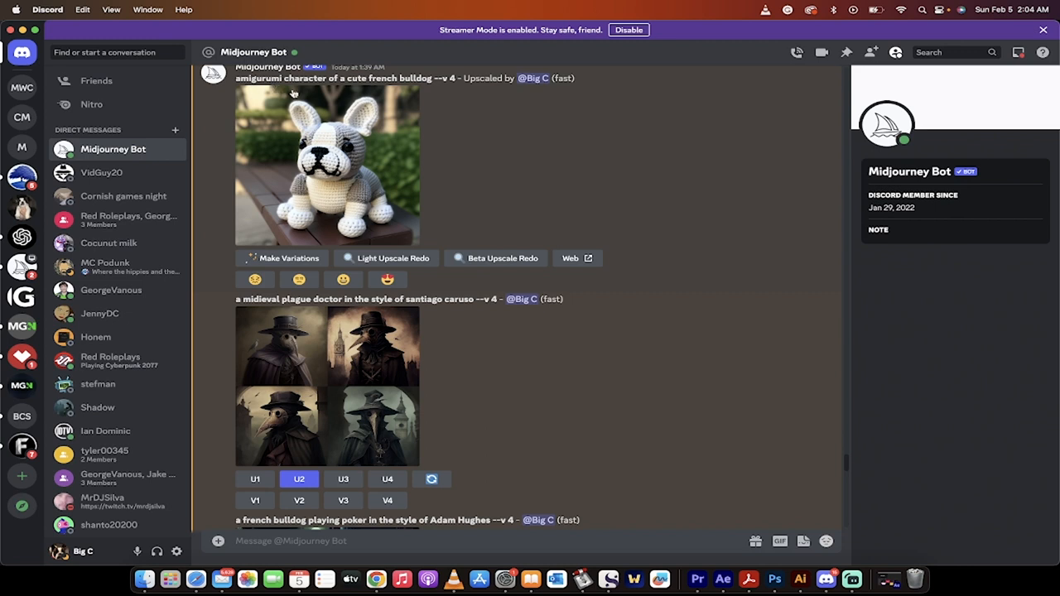
mouse_move(295, 141)
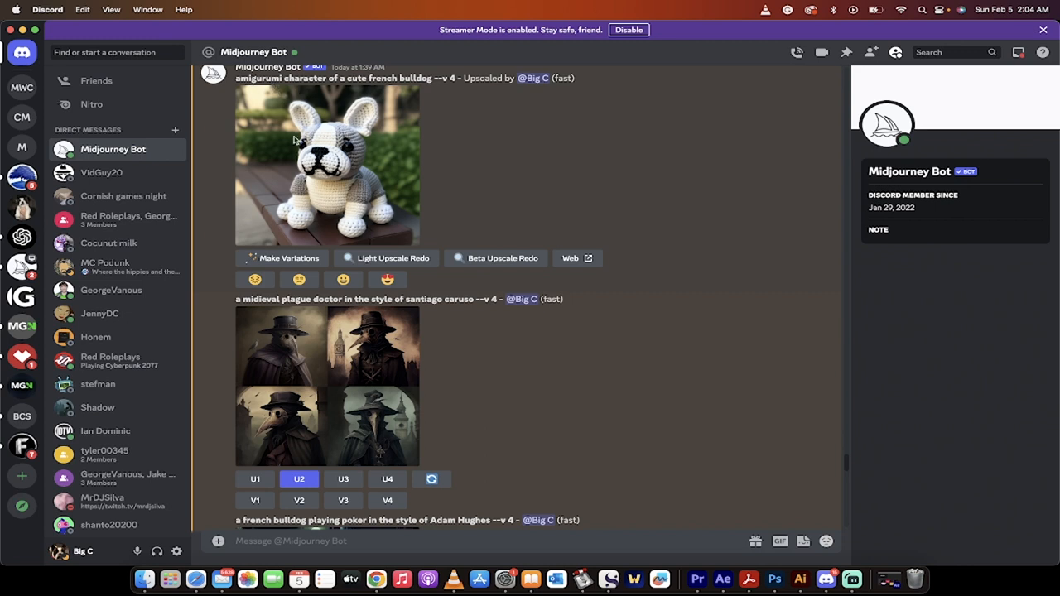
mouse_move(371, 189)
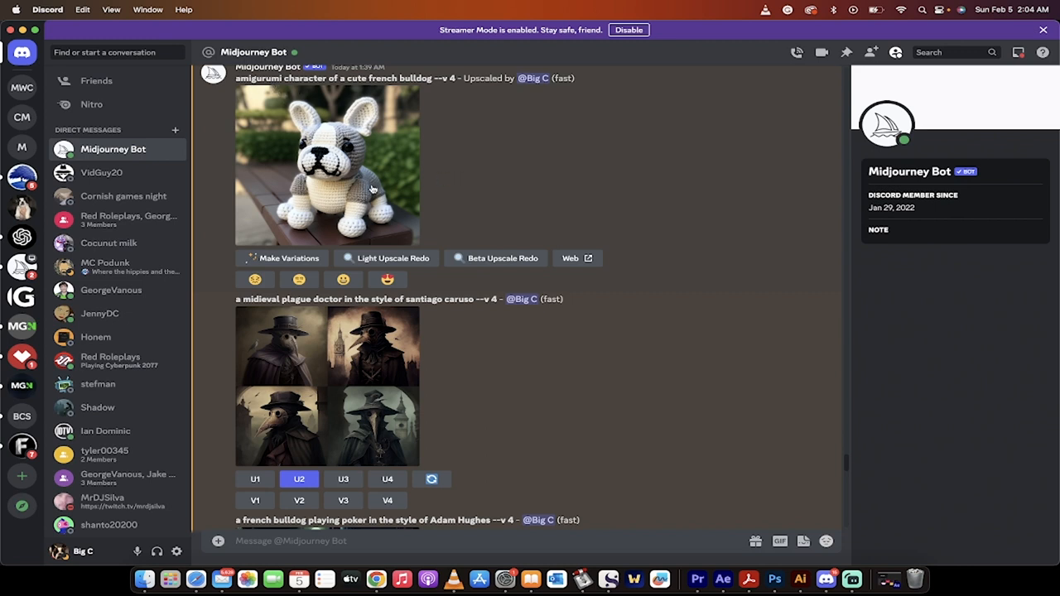
mouse_move(364, 152)
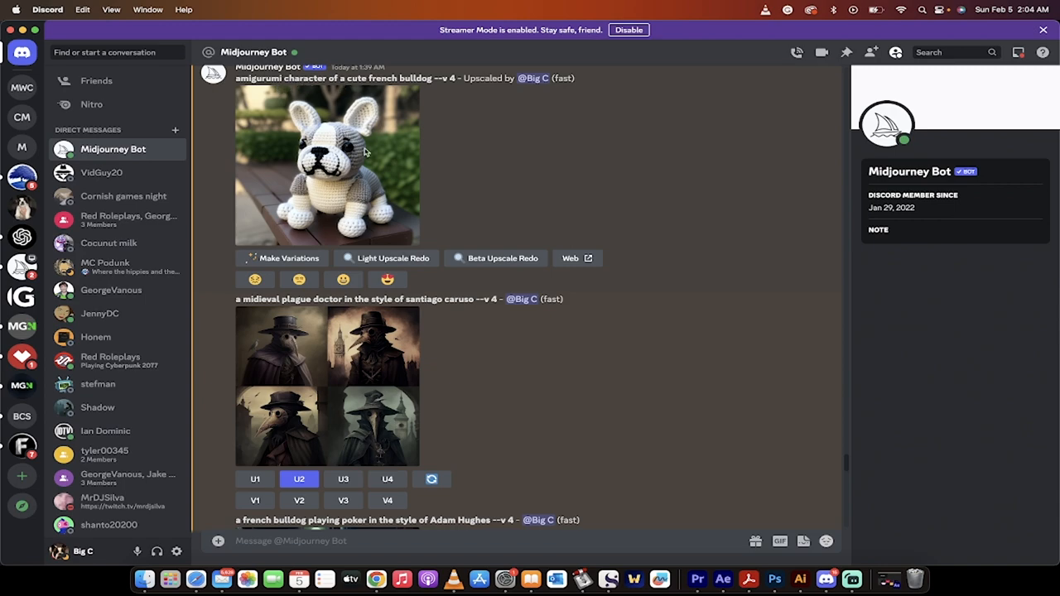
Step: Scroll the Midjourney Bot DM down to the upscaled plague doctor and bulldog poker results
scroll("down", 3)
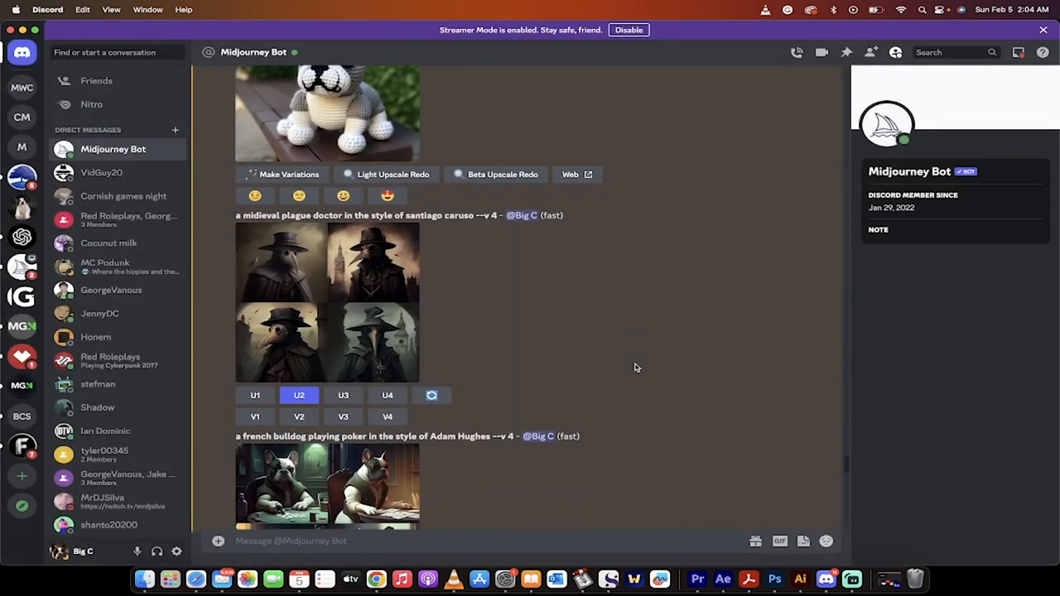
mouse_move(431, 223)
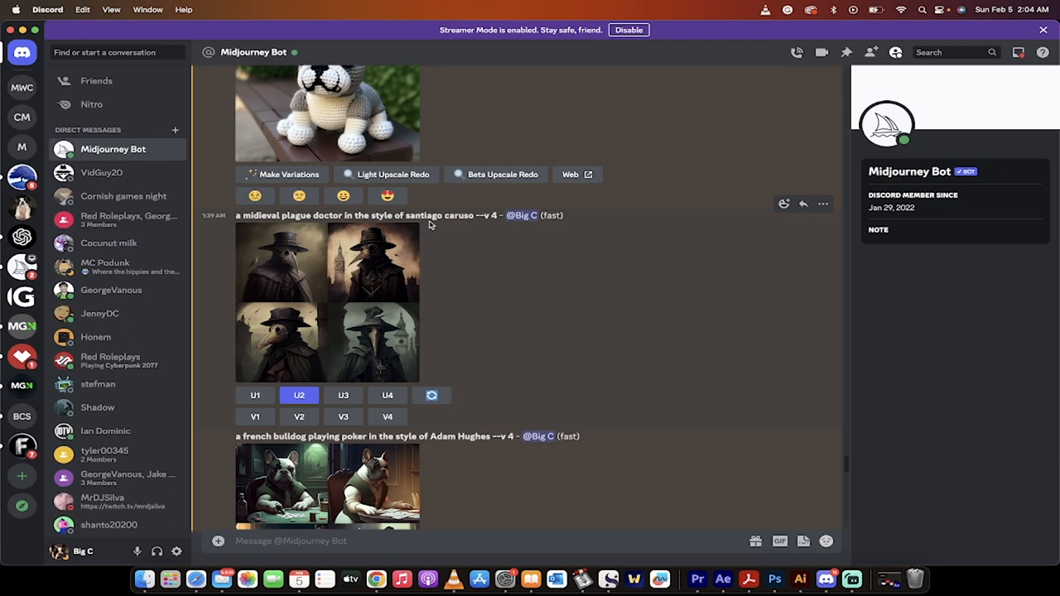
mouse_move(354, 217)
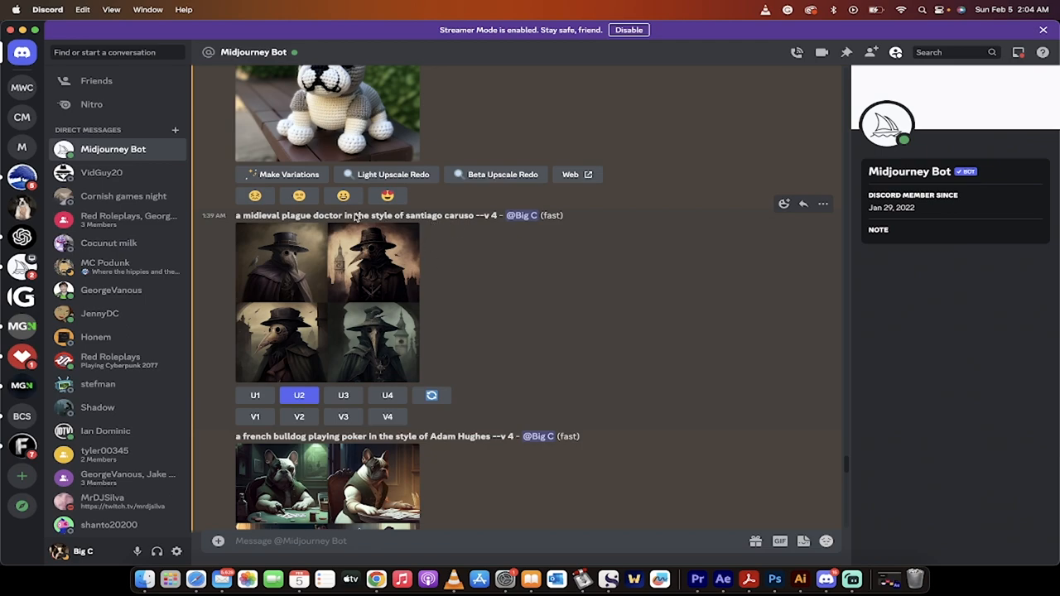
left_click(328, 301)
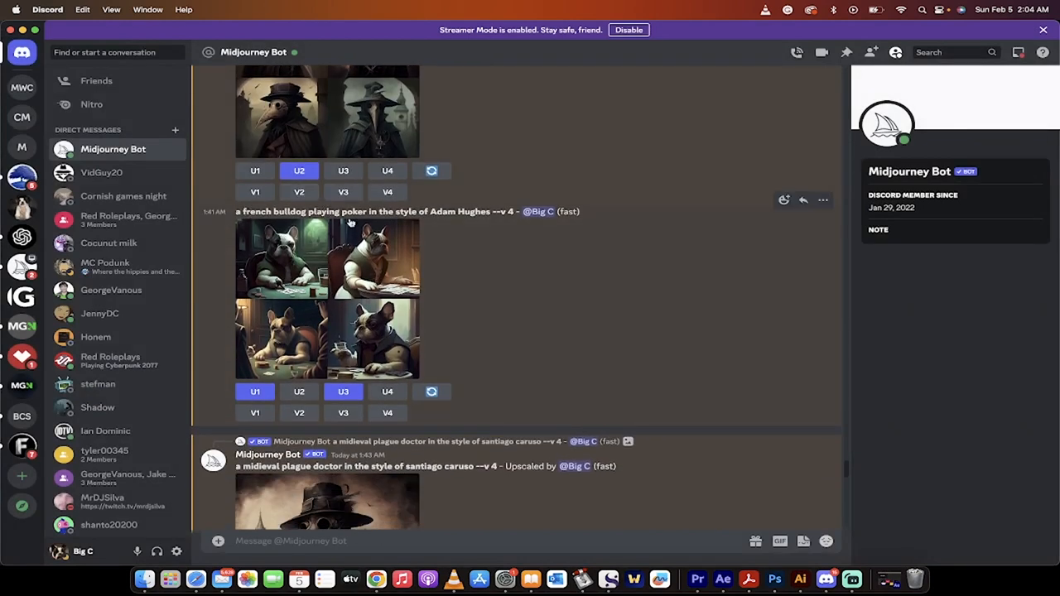
left_click(328, 298)
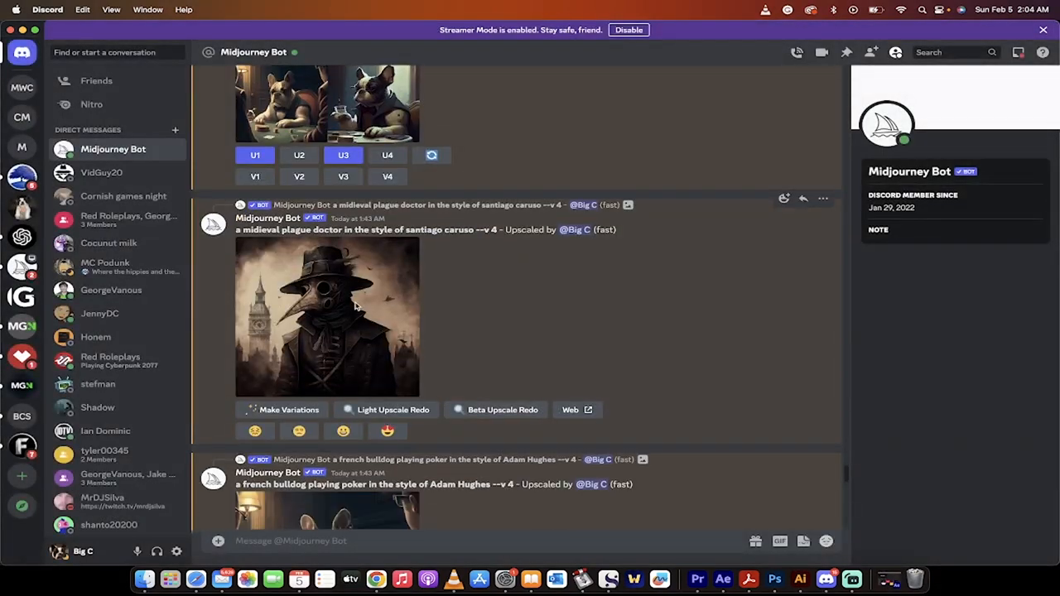
Step: View the Gerald Brom plague doctor upscale full-size, then continue toward the Moses grids
scroll("down", 3)
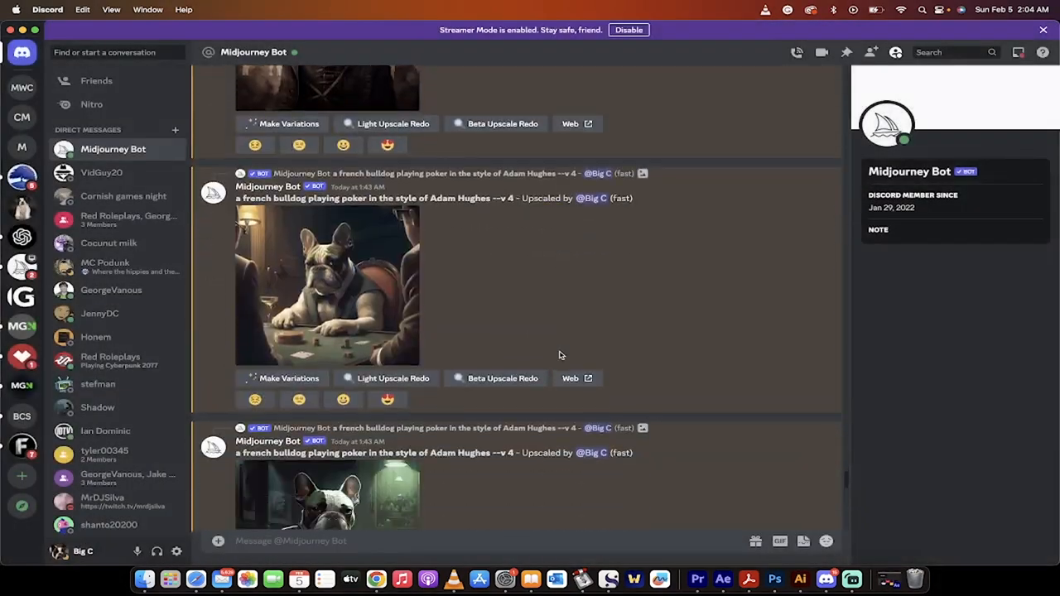
left_click(326, 285)
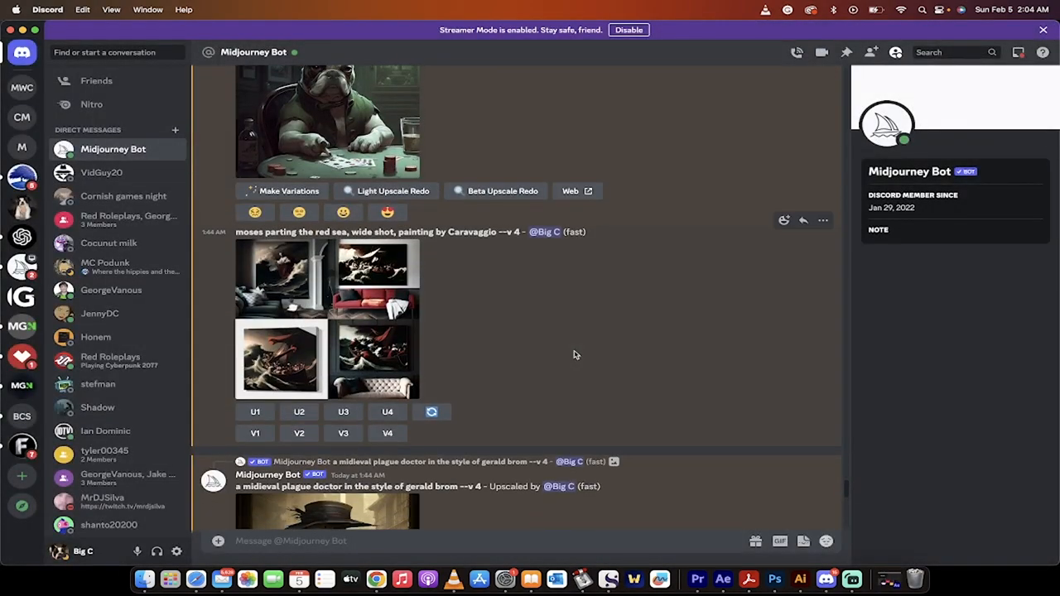
scroll("down", 3)
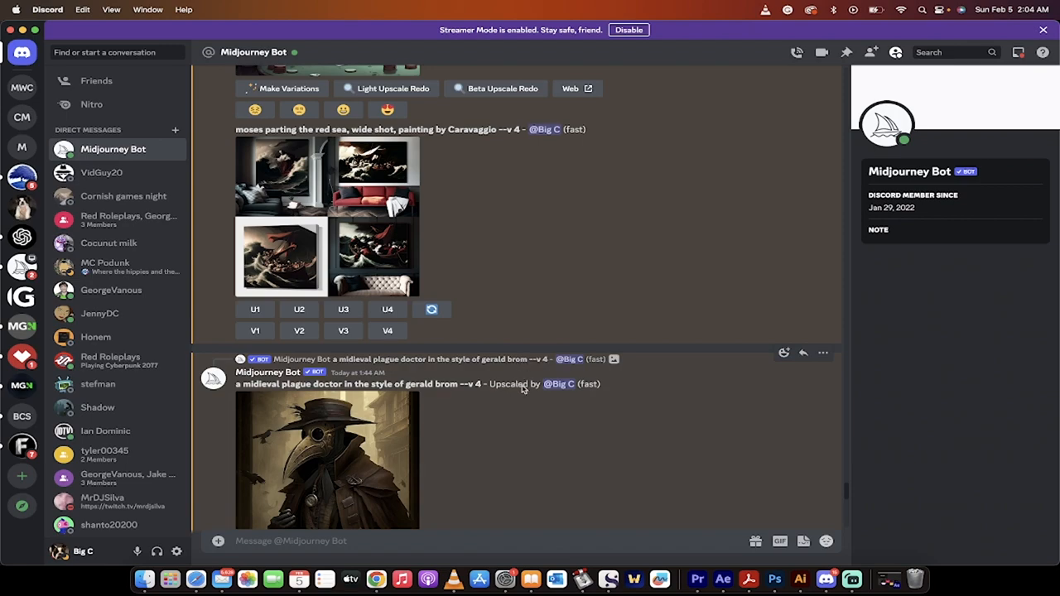
left_click(326, 460)
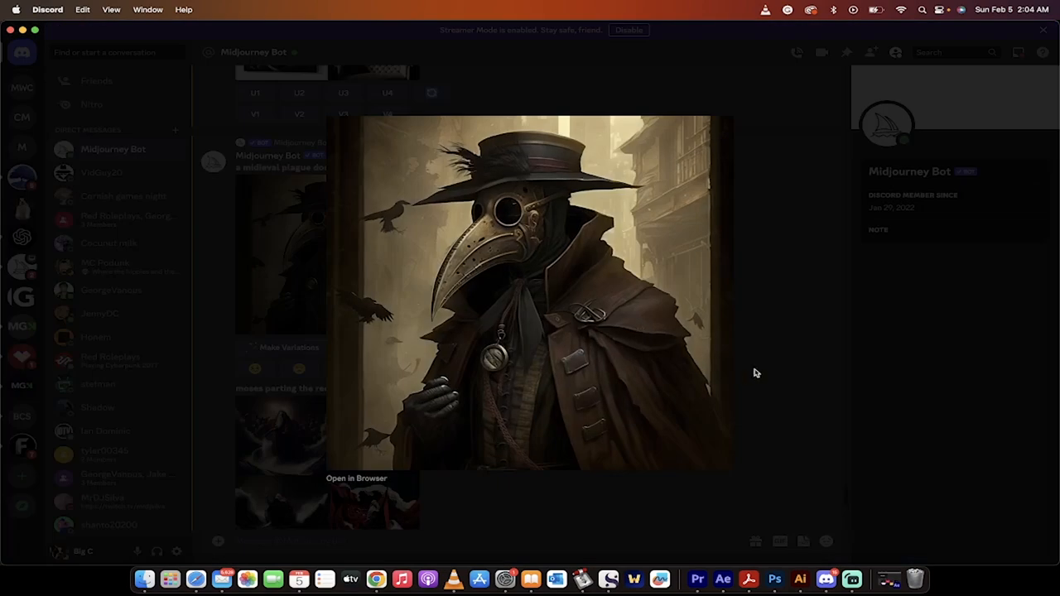
left_click(755, 373)
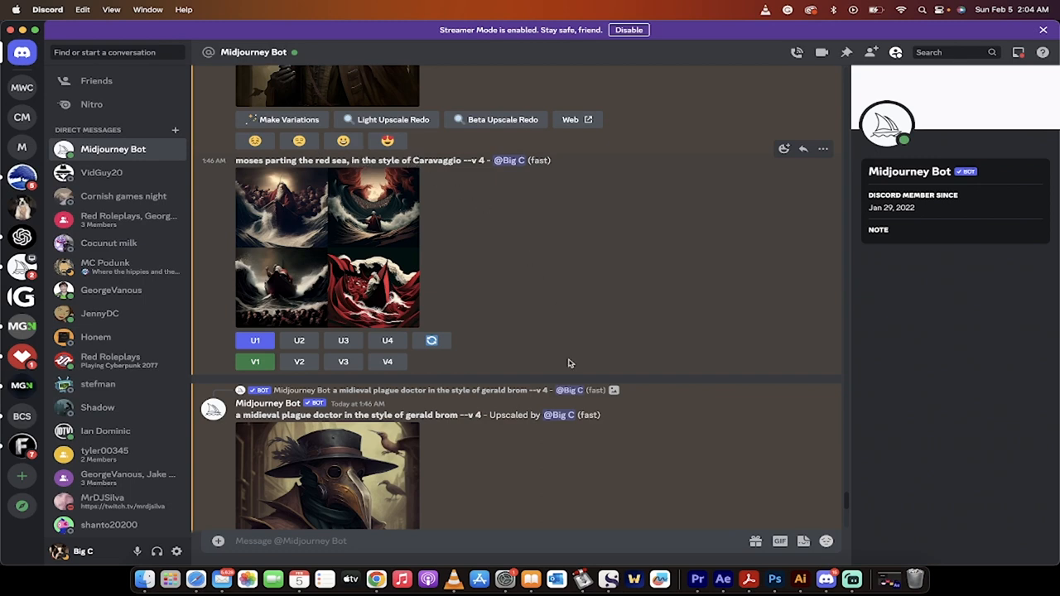
Step: Scroll down and enlarge the upscaled Caravaggio-style Moses parting the Red Sea image
scroll("down", 3)
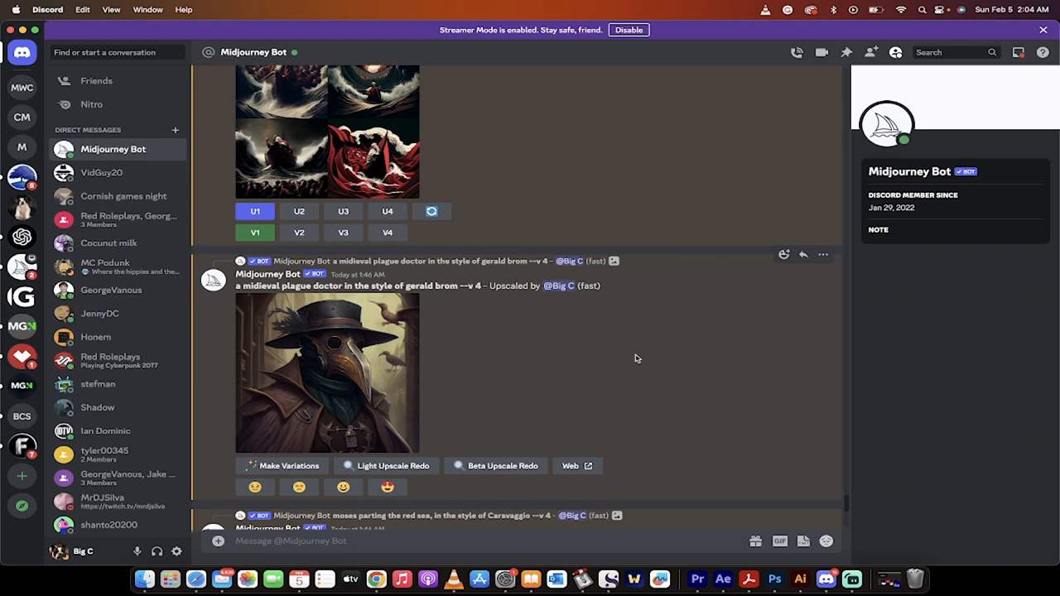
scroll("down", 3)
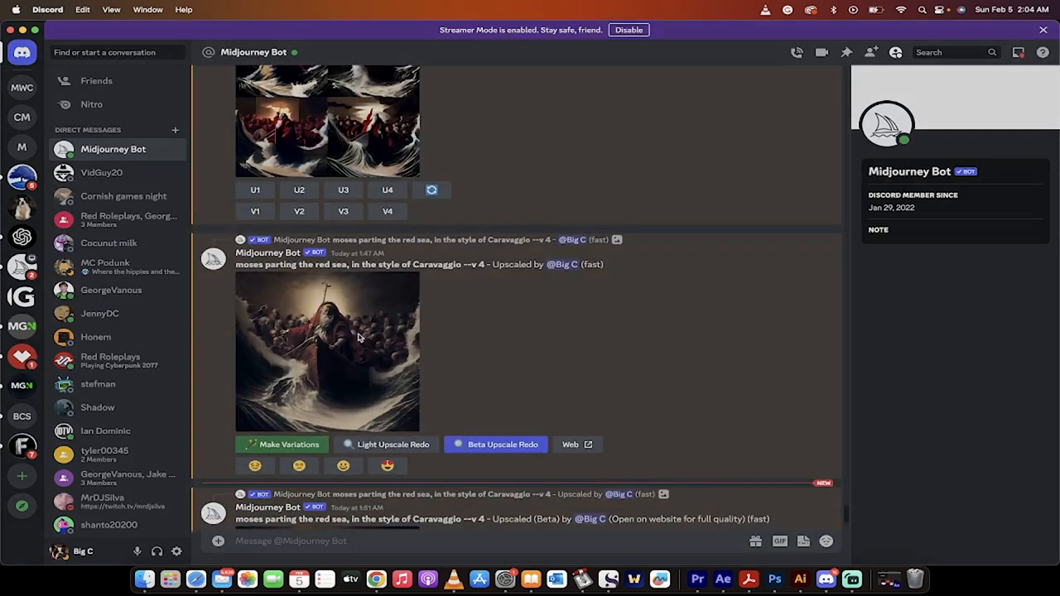
left_click(328, 351)
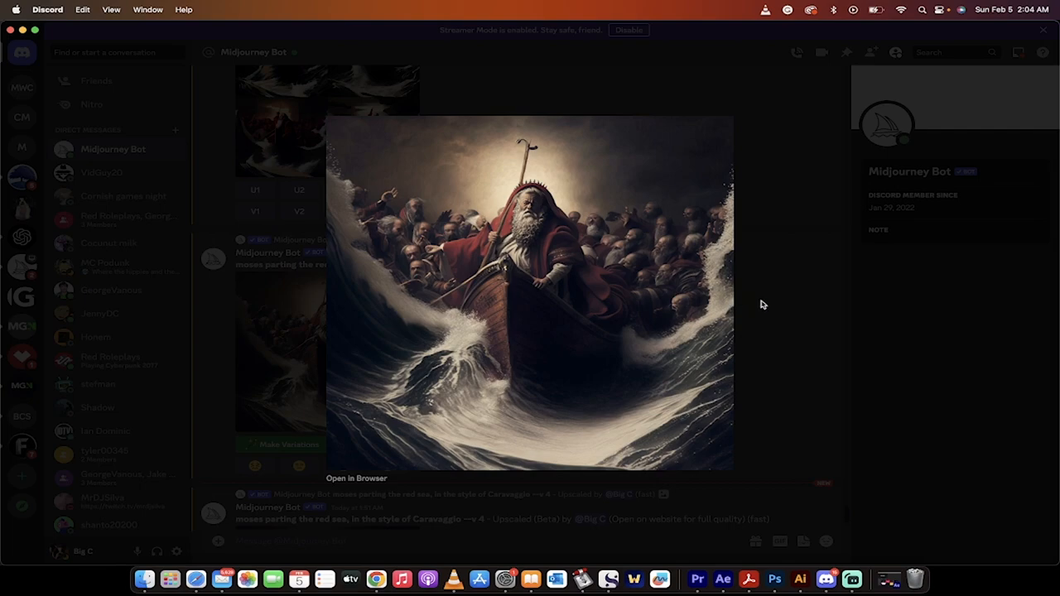
mouse_move(777, 309)
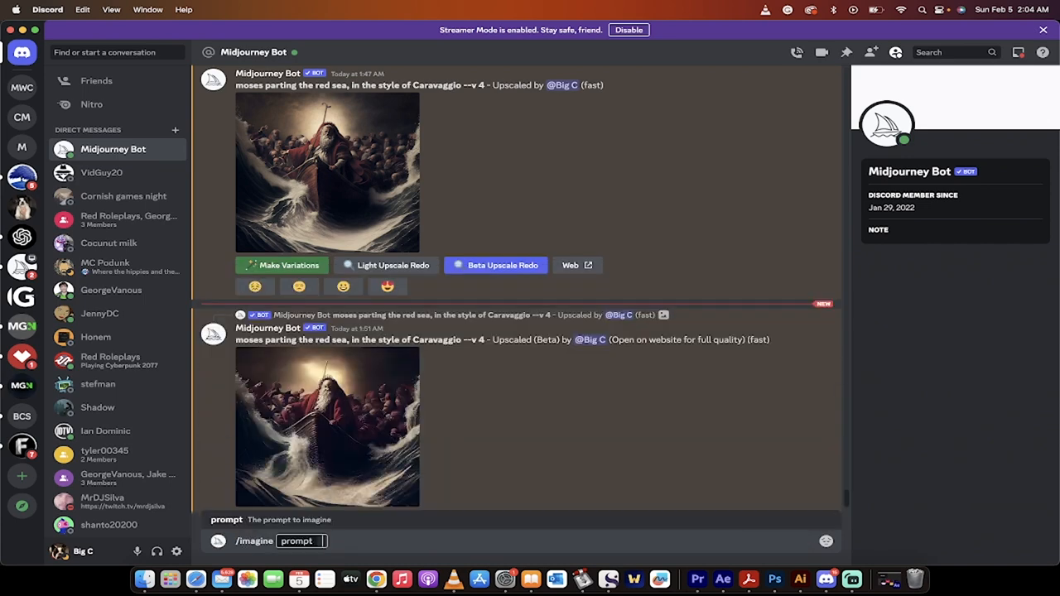
Step: Begin the /imagine prompt with 'french bulldog in the style of', then go to the artist spreadsheet
type("french bulldog")
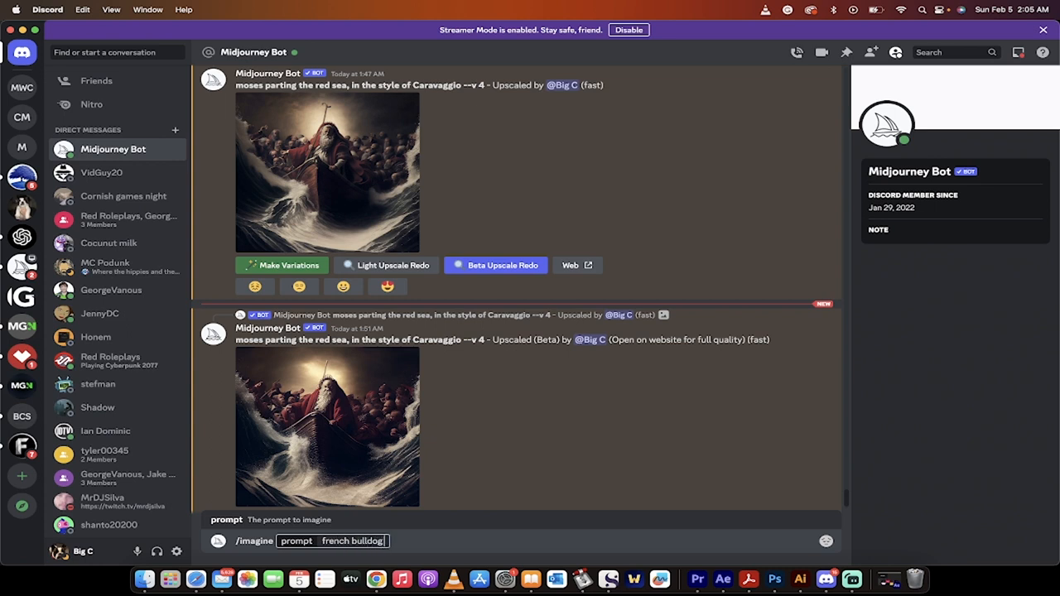
type("in the style of")
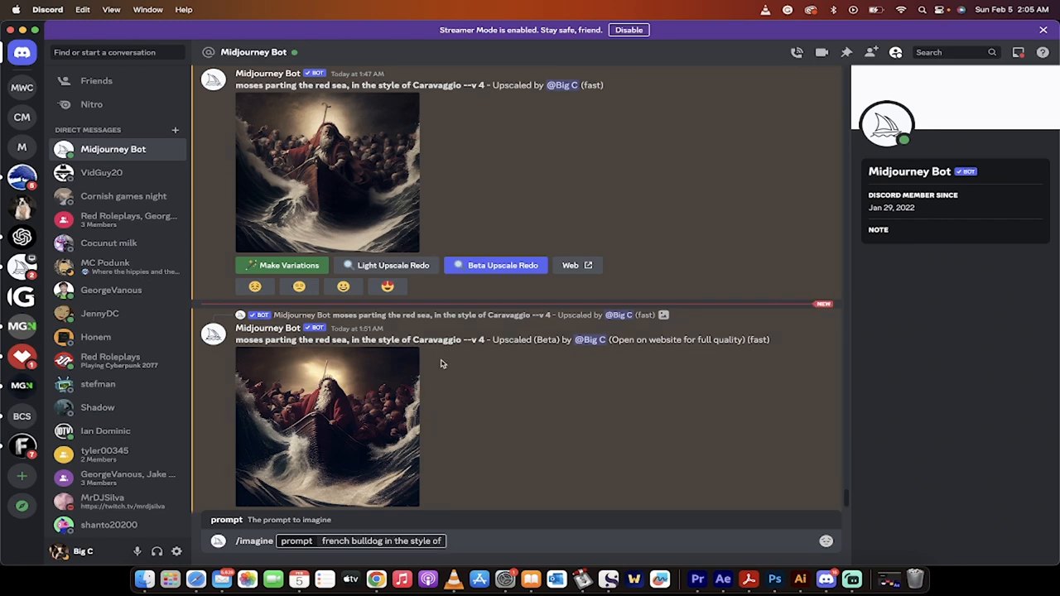
left_click(376, 580)
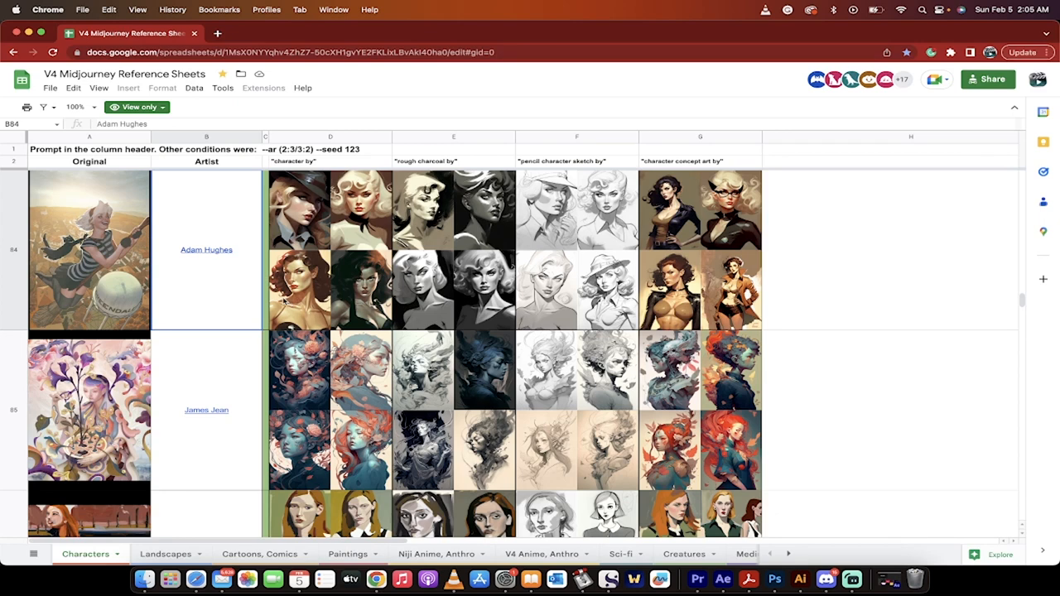
mouse_move(391, 314)
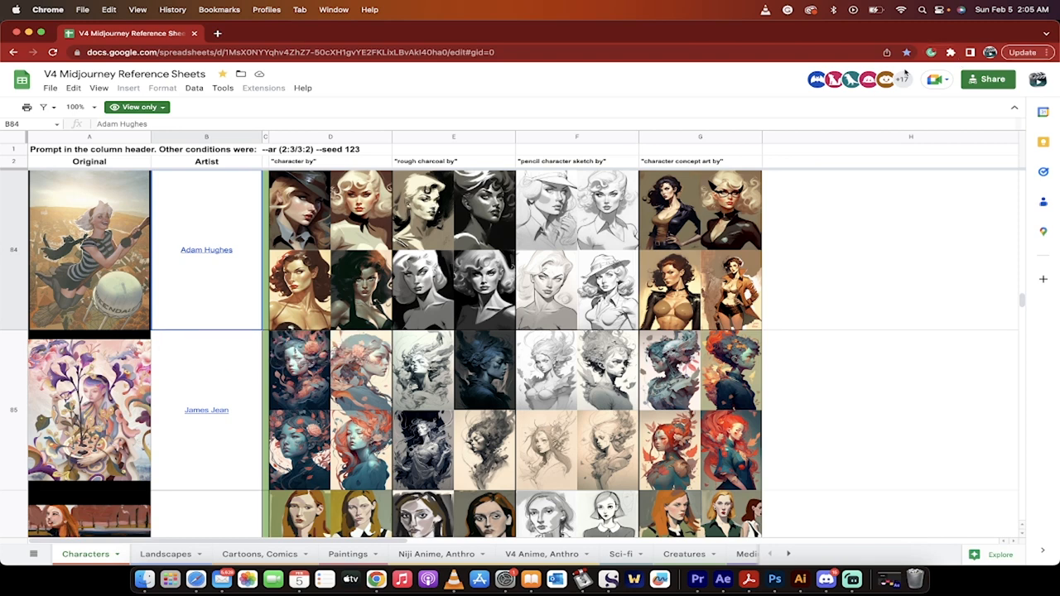
mouse_move(248, 278)
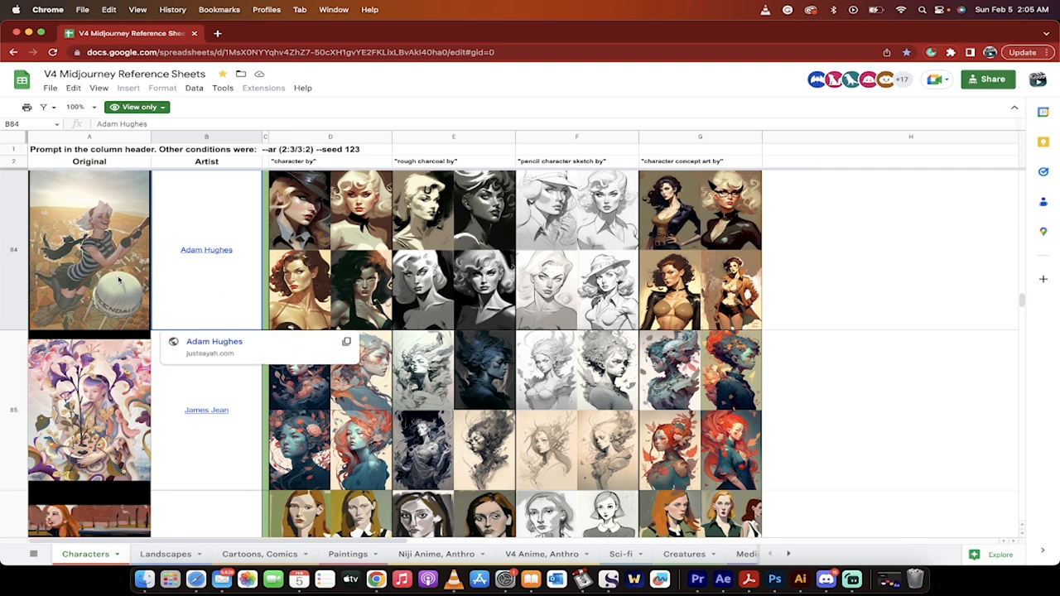
mouse_move(826, 579)
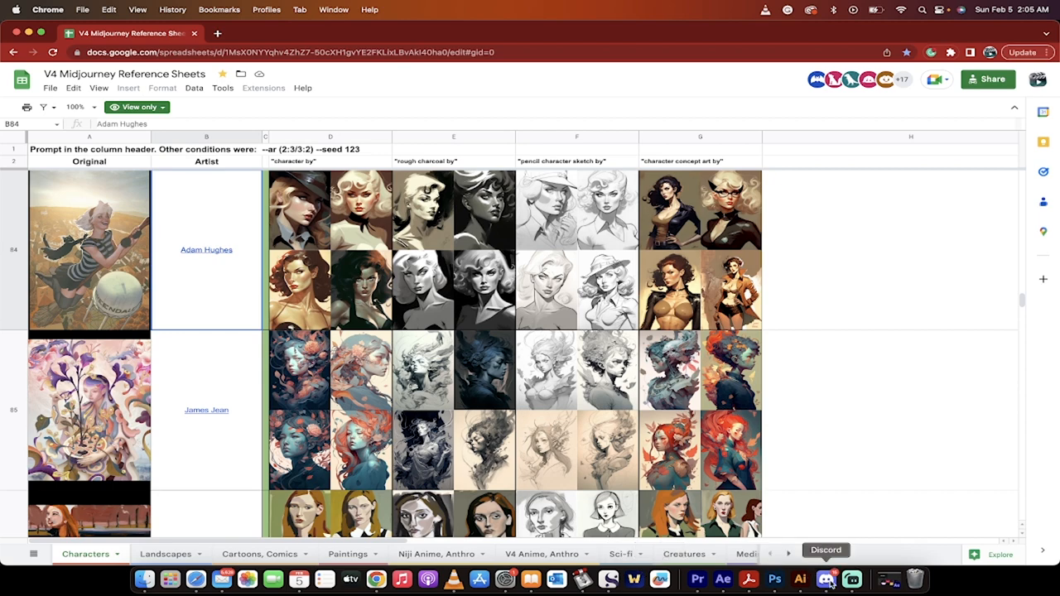
Step: Back in the bot chat, finish the prompt with 'Adam Hughes, playing poker'
left_click(828, 579)
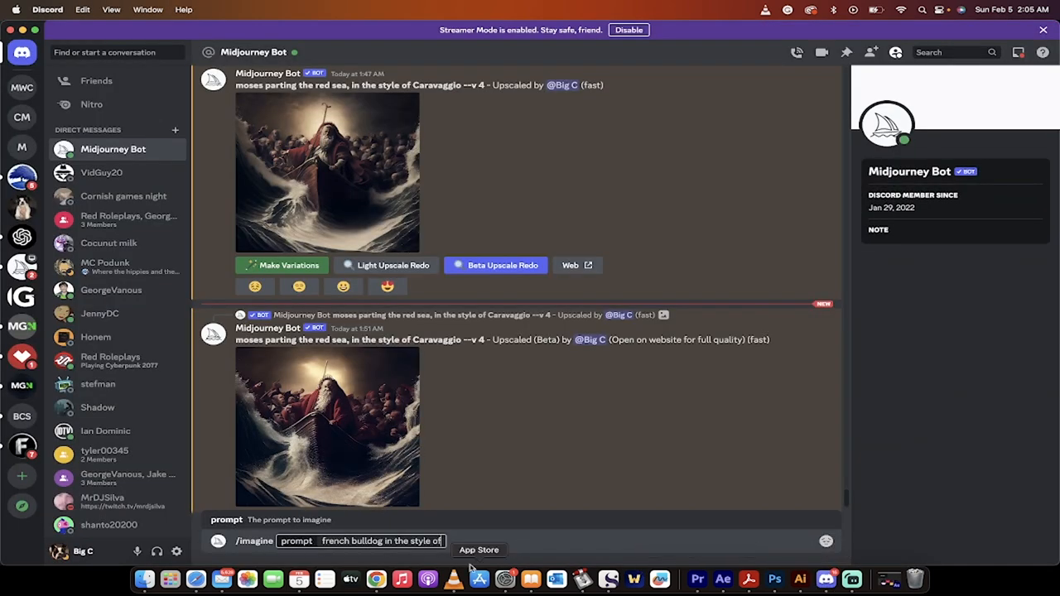
type("Adam Hughes")
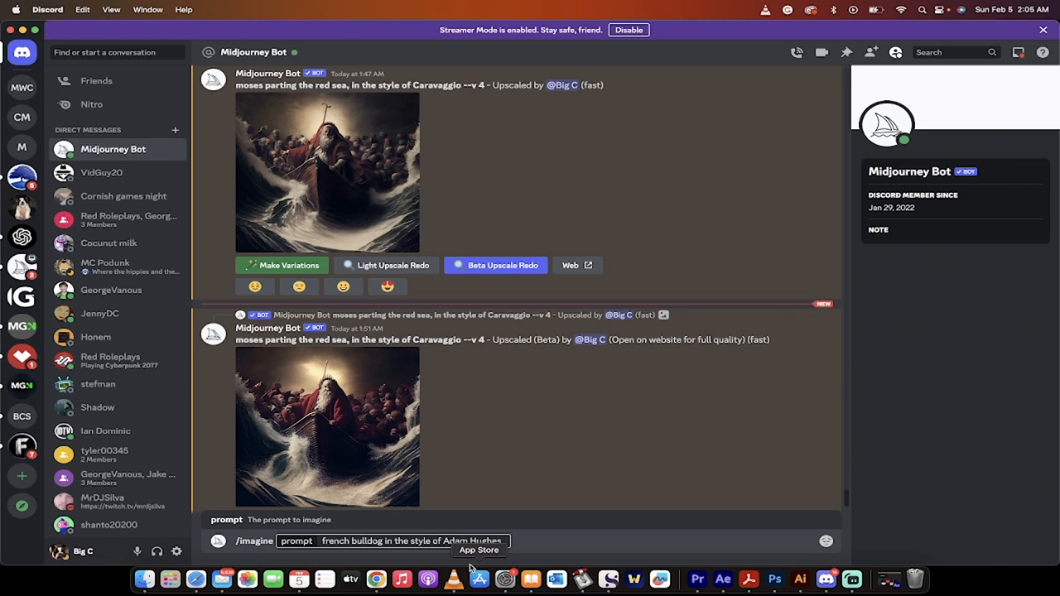
type("playing poker")
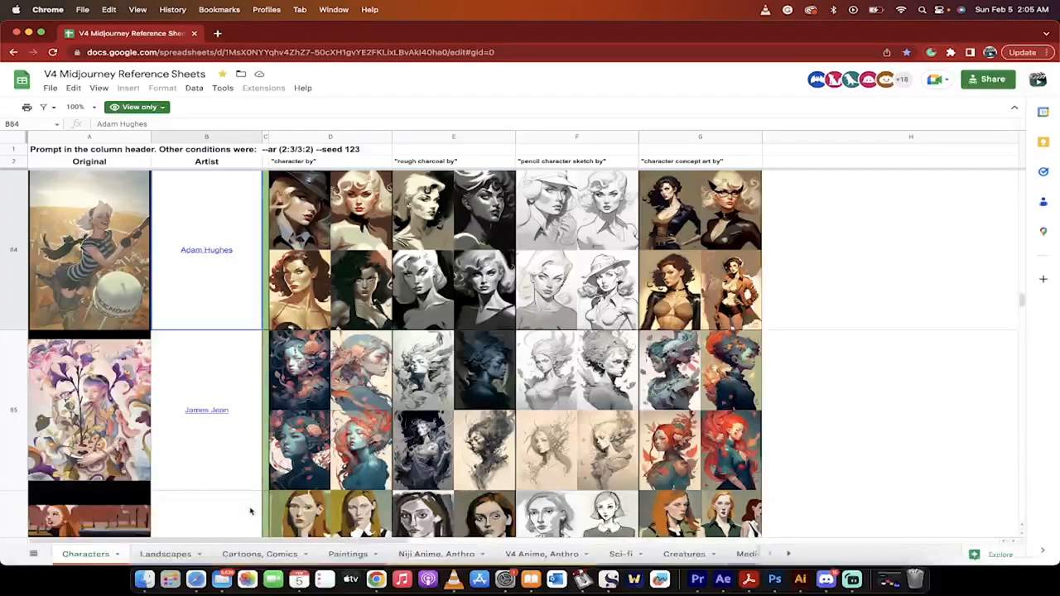
mouse_move(206, 248)
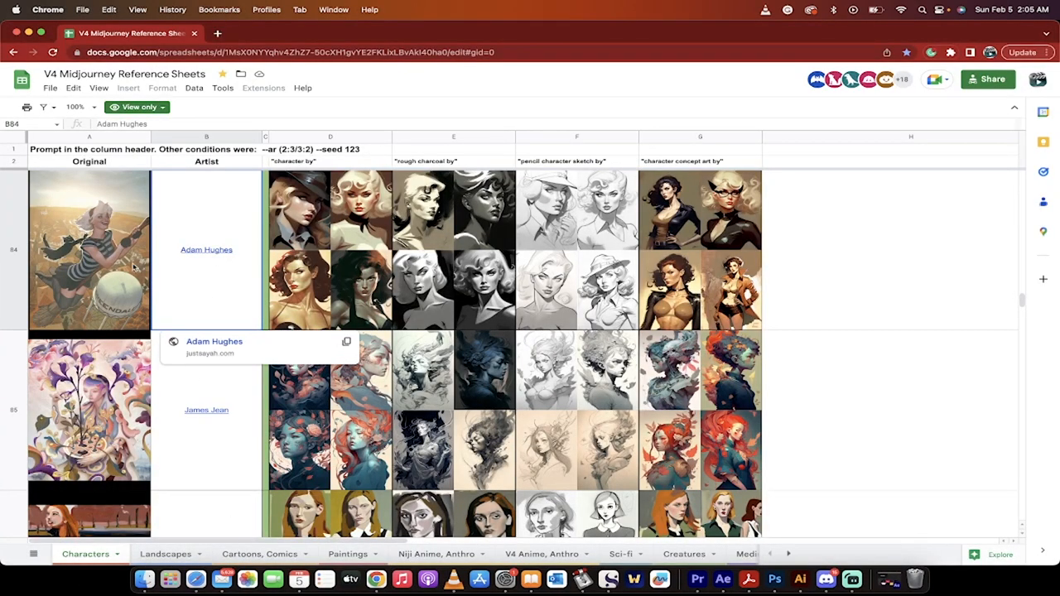
mouse_move(152, 351)
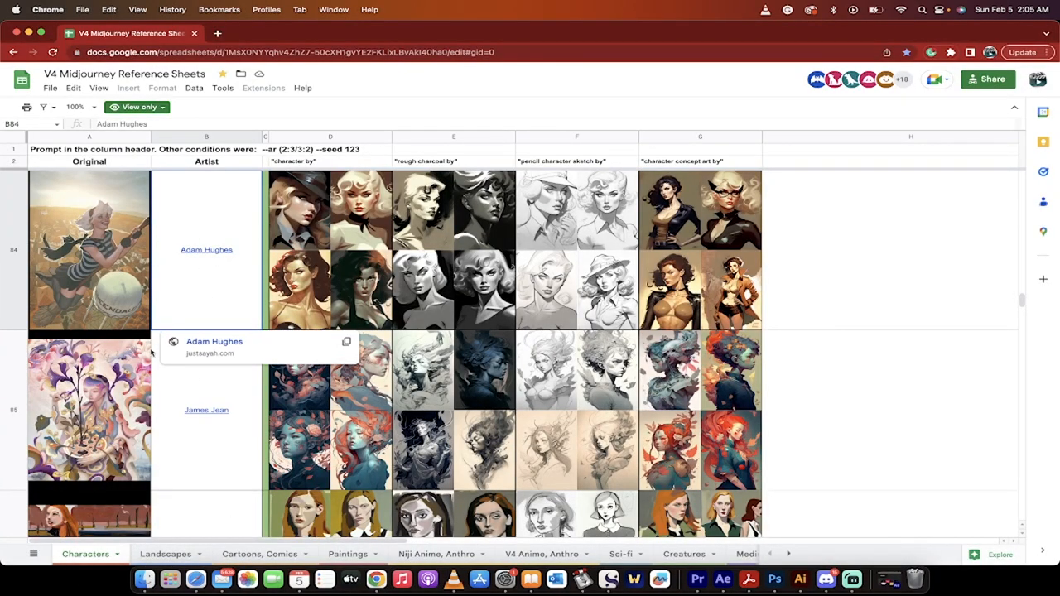
Step: Scroll through the Characters artists and switch to the Landscapes sheet
scroll("down", 3)
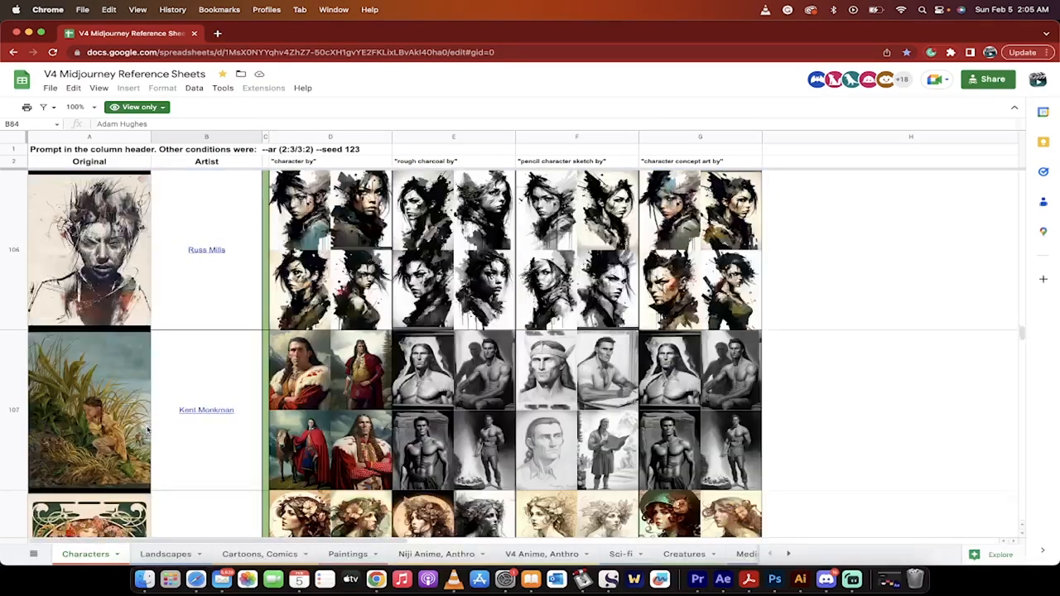
scroll("down", 3)
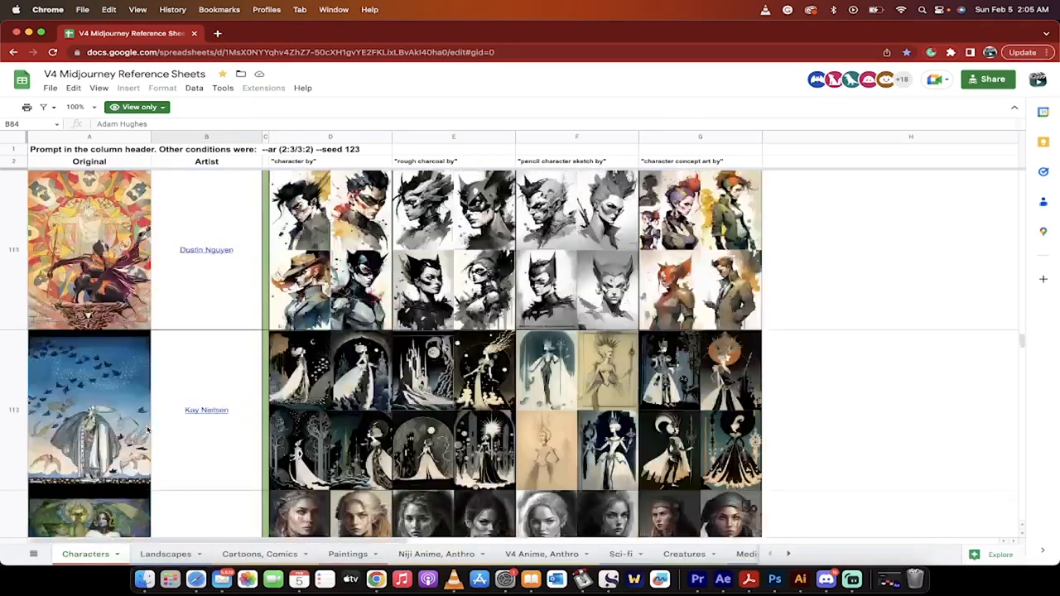
scroll("down", 3)
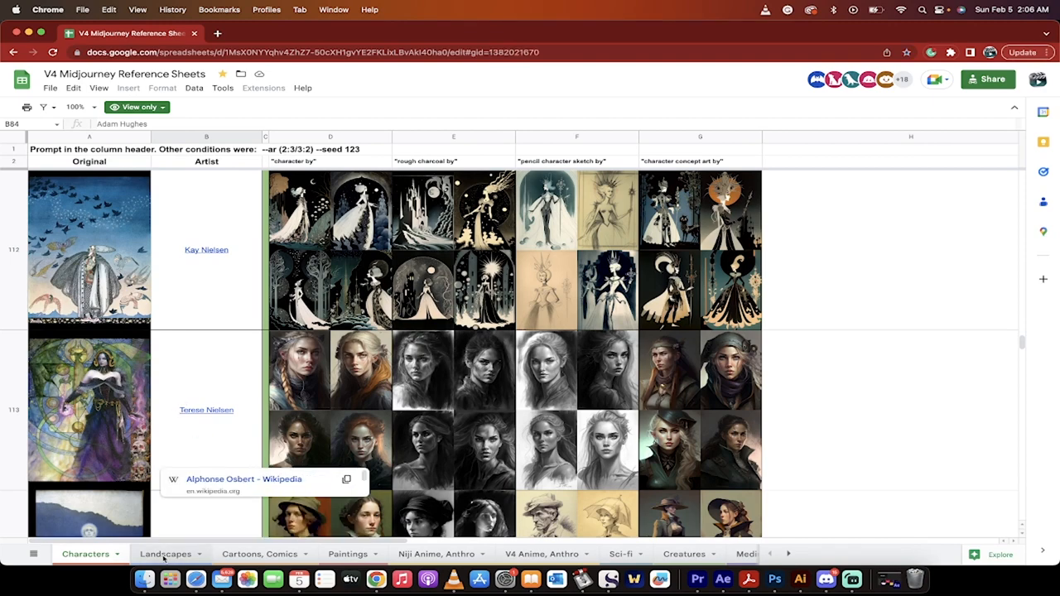
left_click(165, 554)
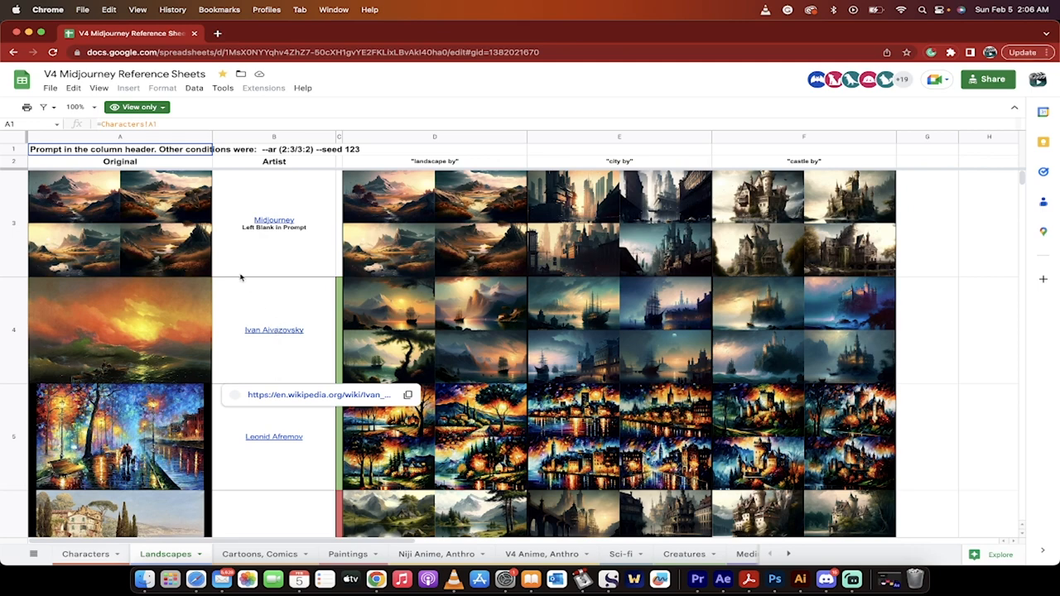
mouse_move(825, 580)
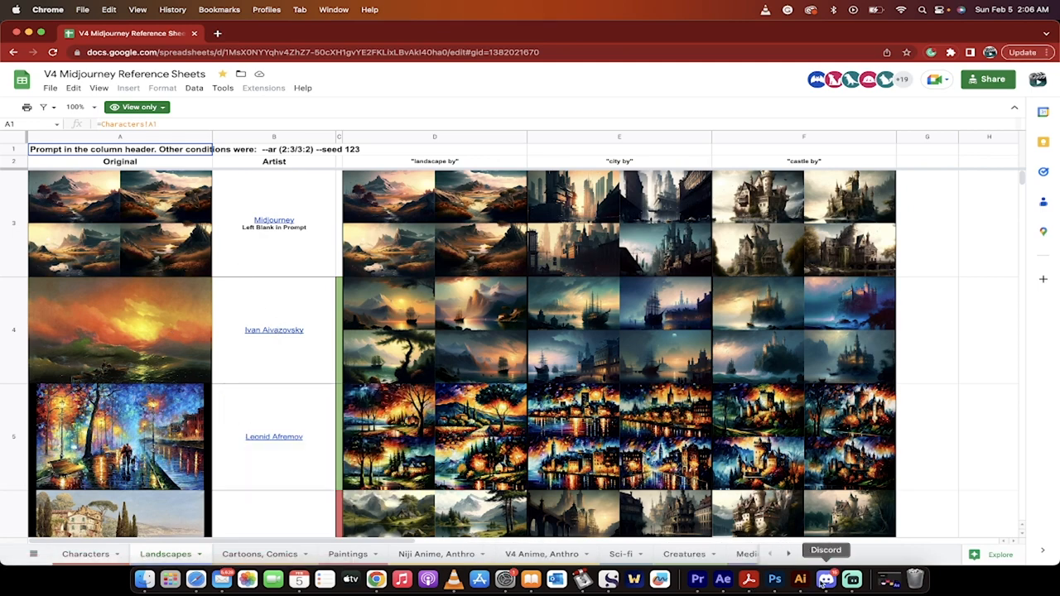
Step: Write the prompt 'landscape in the style of john constable, mountains and a lake behind a forest'
left_click(825, 580)
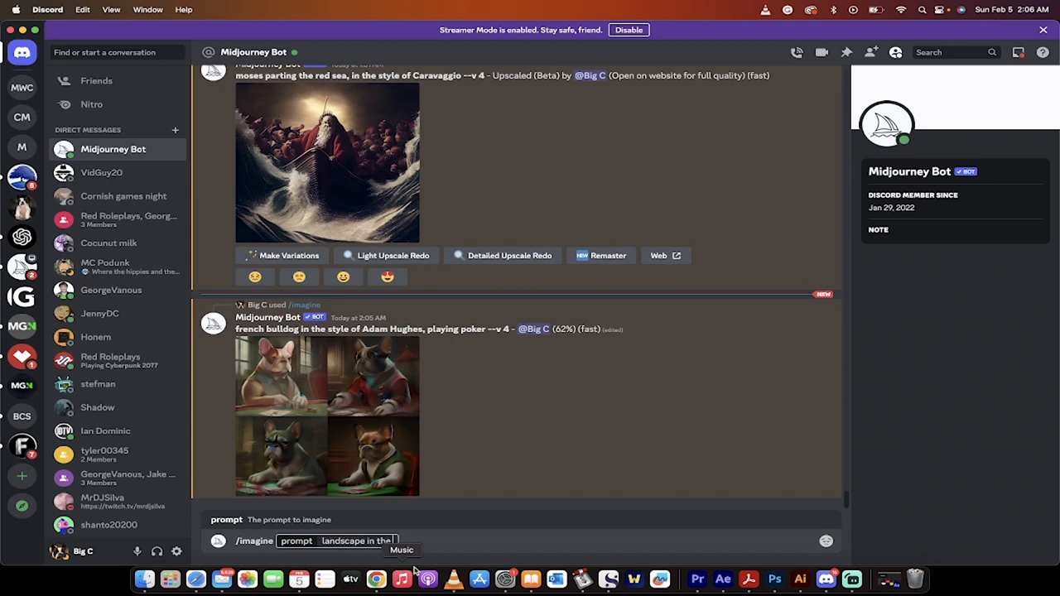
type("teh")
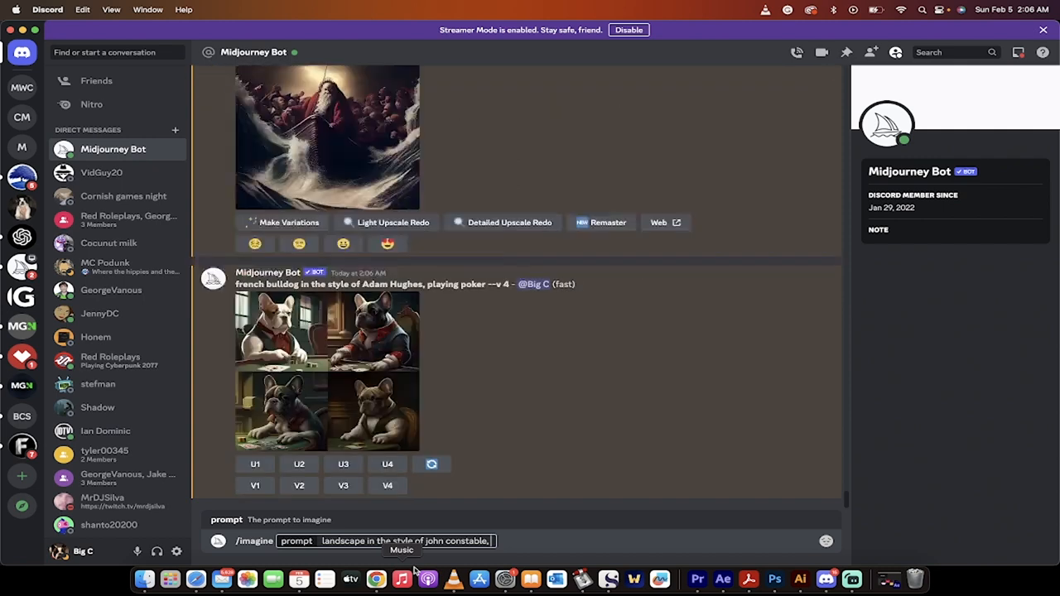
type("mountains")
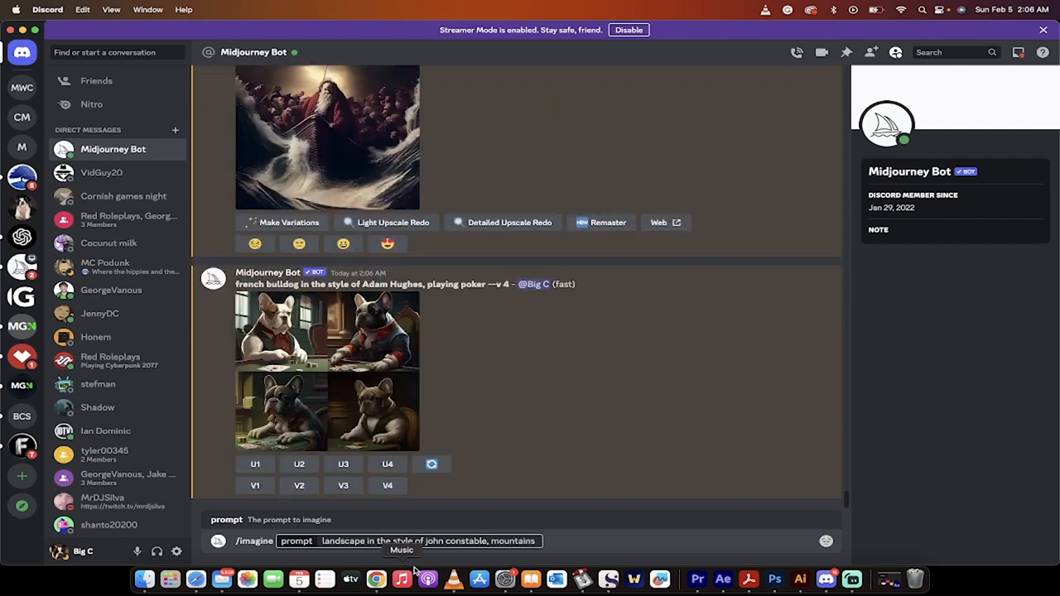
type("and a lake")
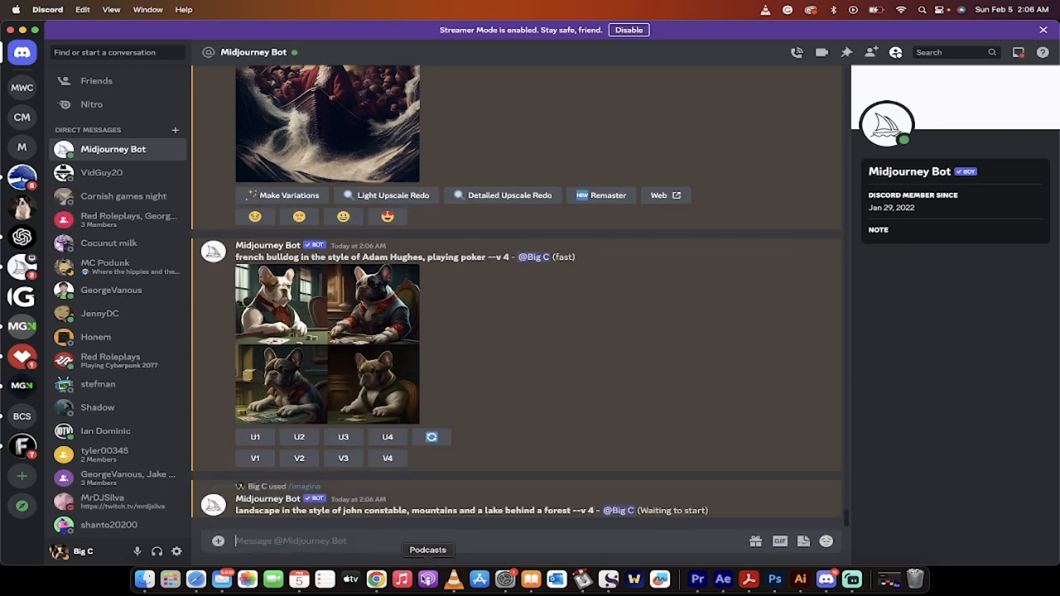
Step: Enlarge the finished Adam Hughes French bulldog poker image grid
left_click(326, 343)
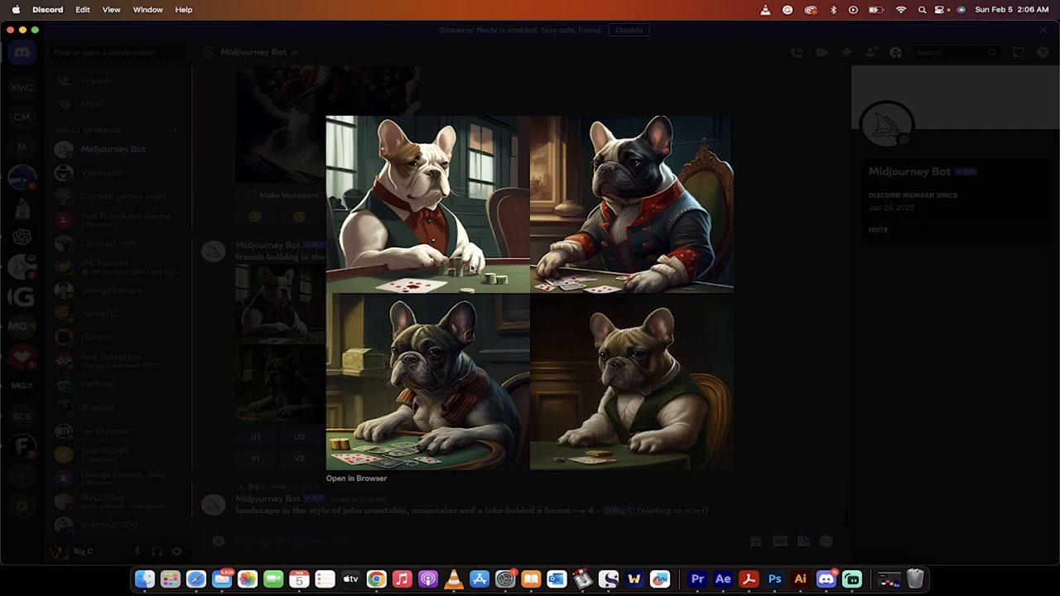
mouse_move(530, 365)
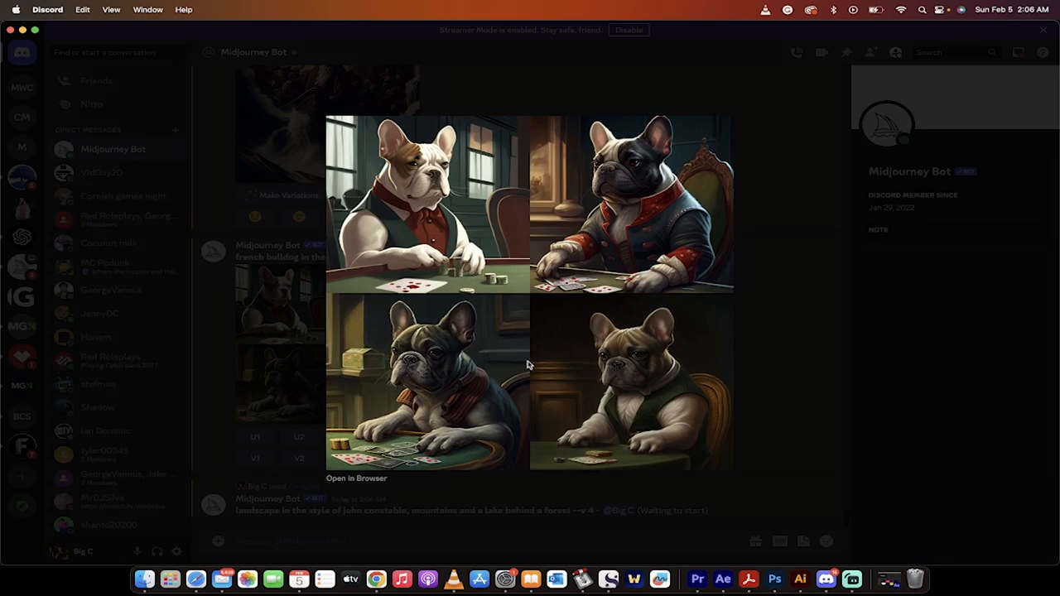
mouse_move(636, 377)
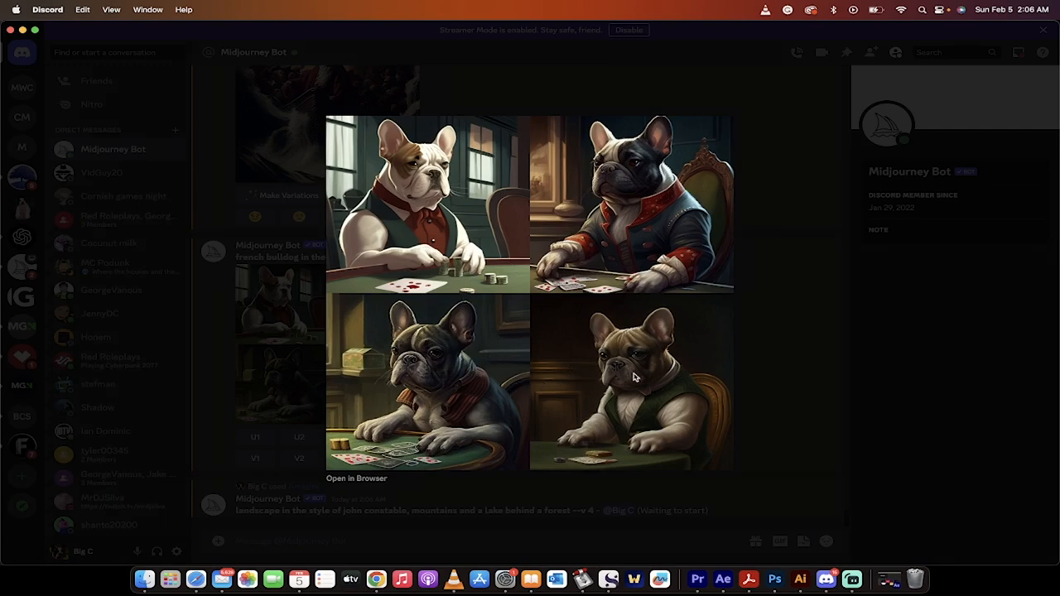
mouse_move(791, 348)
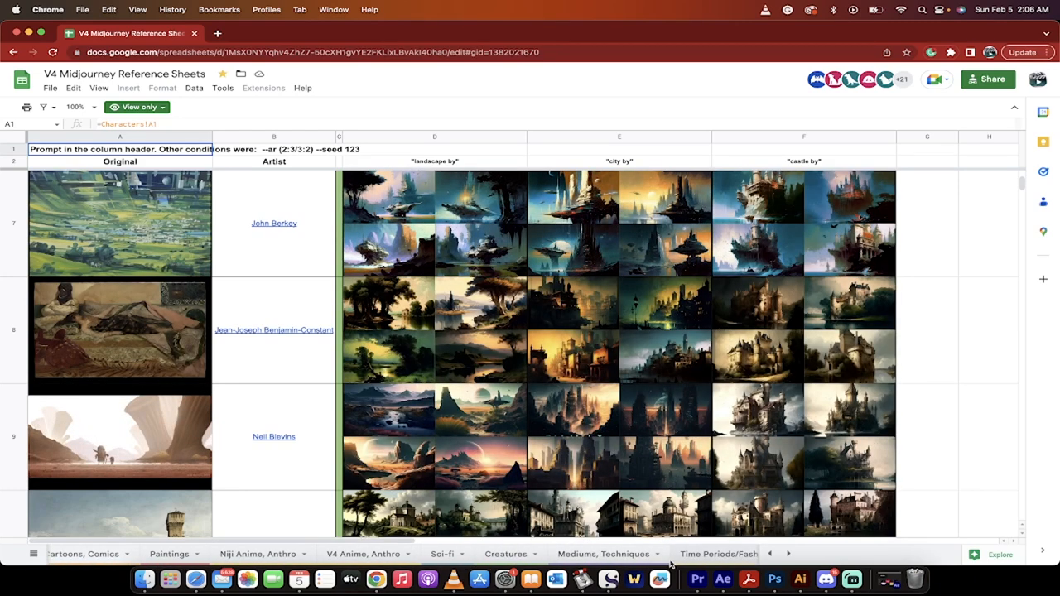
Step: Browse the Games sheet, then move to the Styles sheet and scroll its rows
scroll("right", 3)
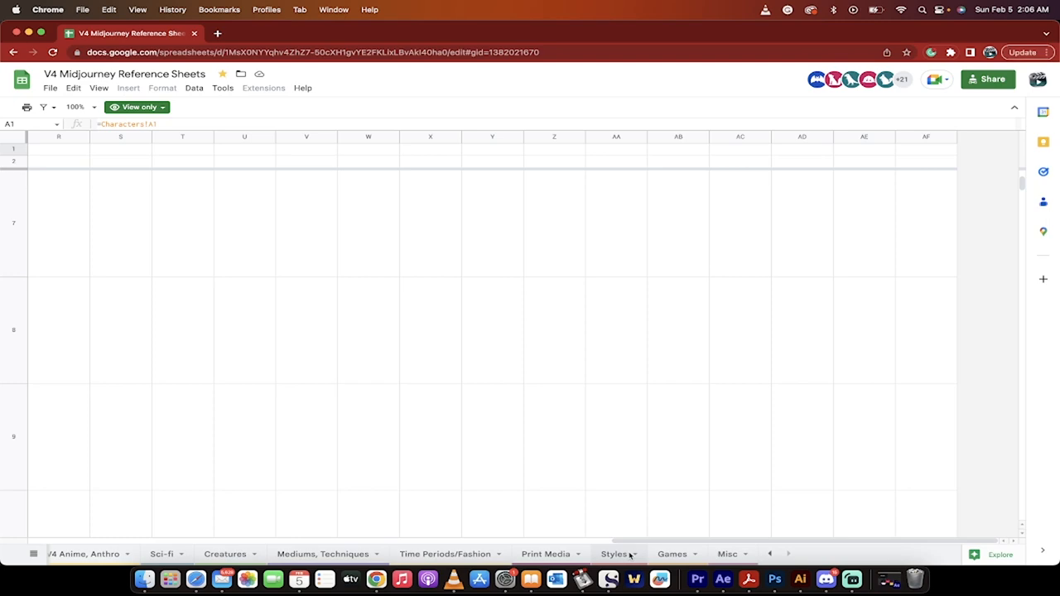
left_click(672, 553)
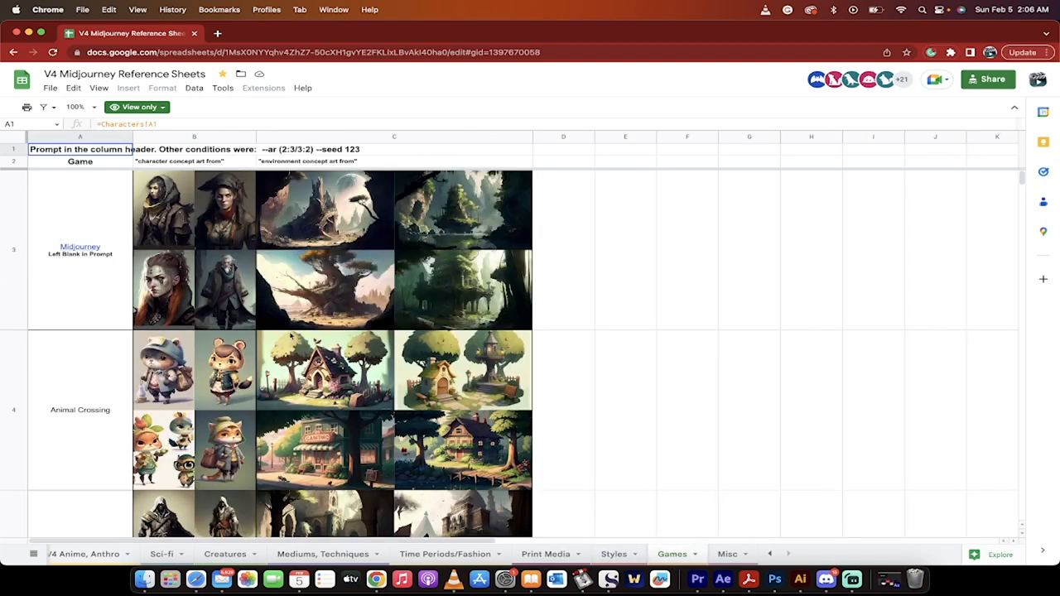
scroll("down", 3)
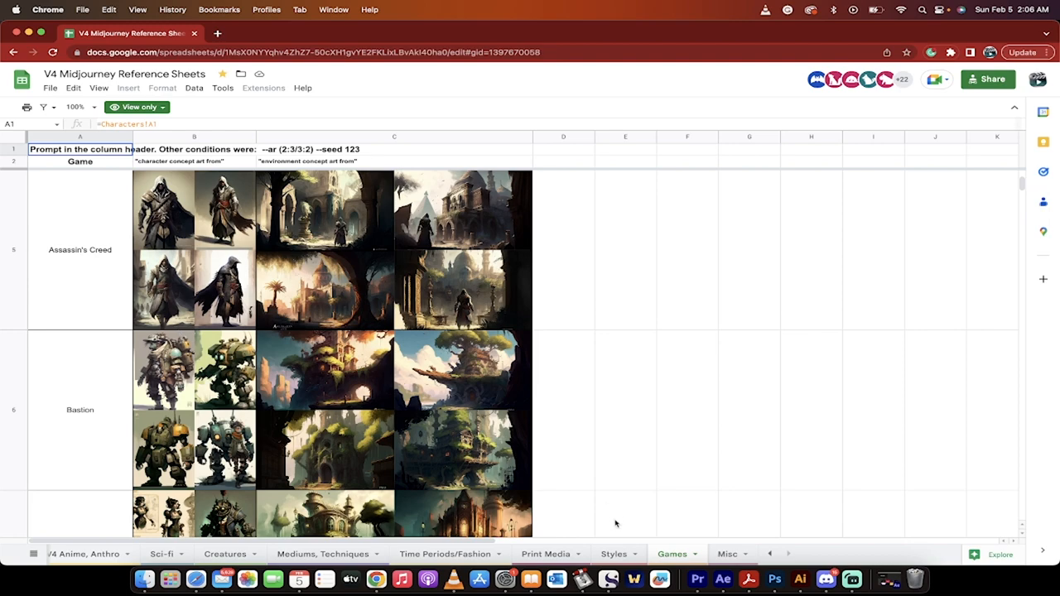
left_click(613, 553)
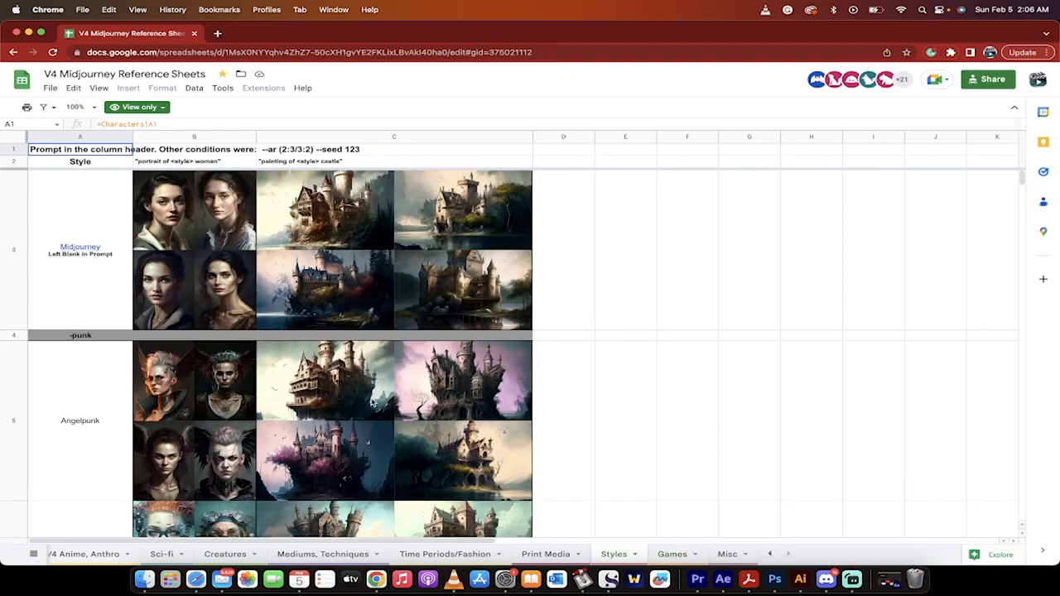
scroll("down", 3)
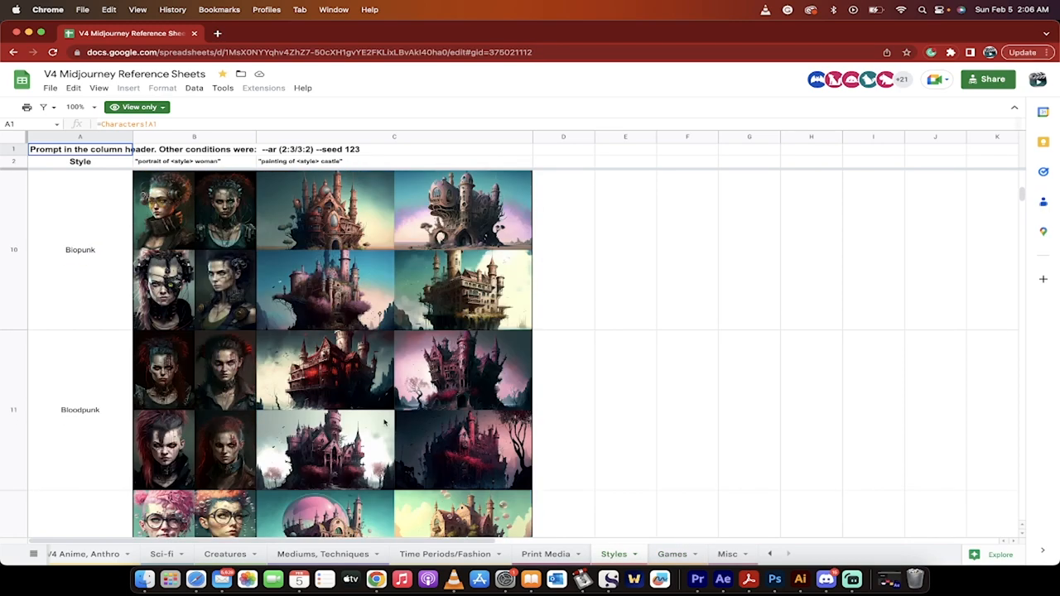